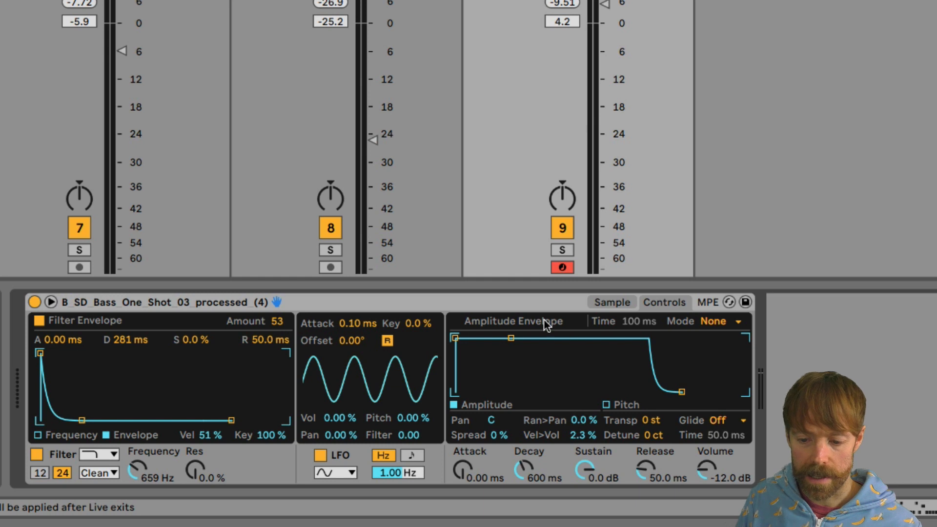
Show the bass one-shot's waveform in Simpler and audition the sample at several points
click(611, 302)
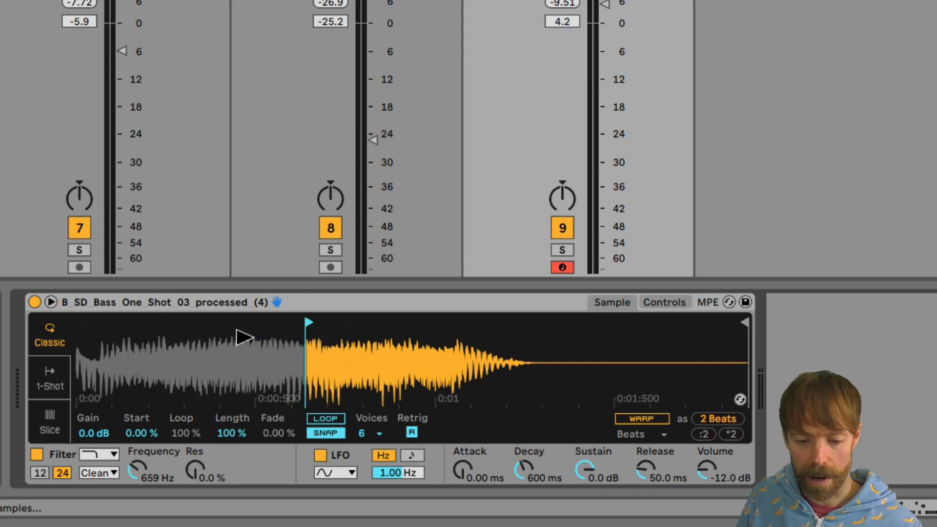
click(716, 418)
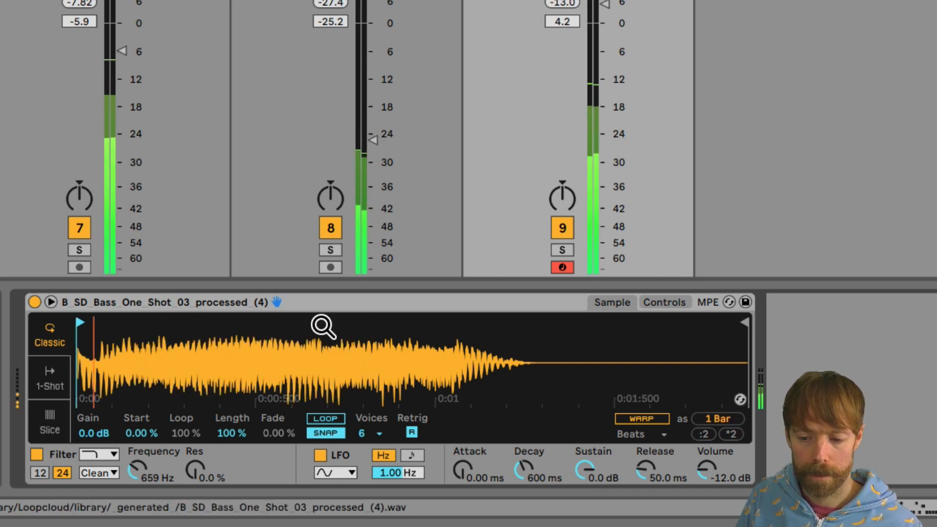
click(561, 249)
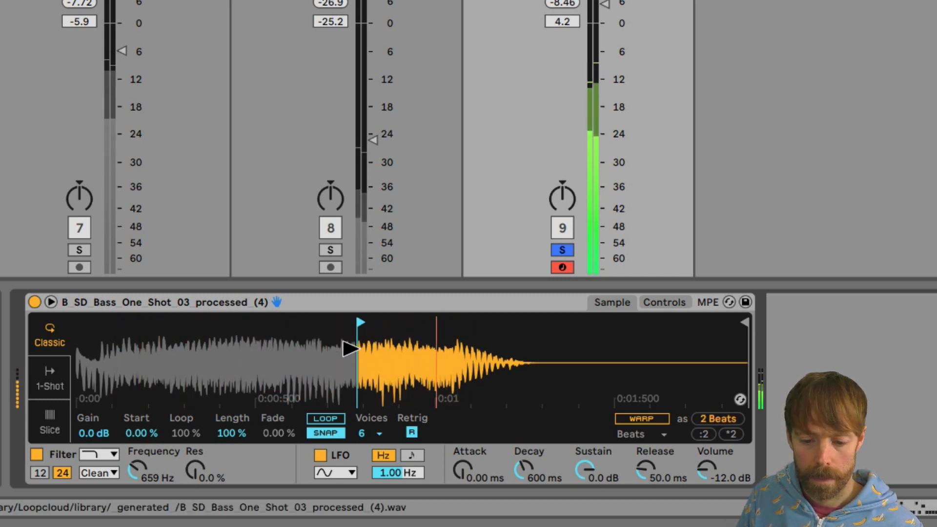
click(716, 419)
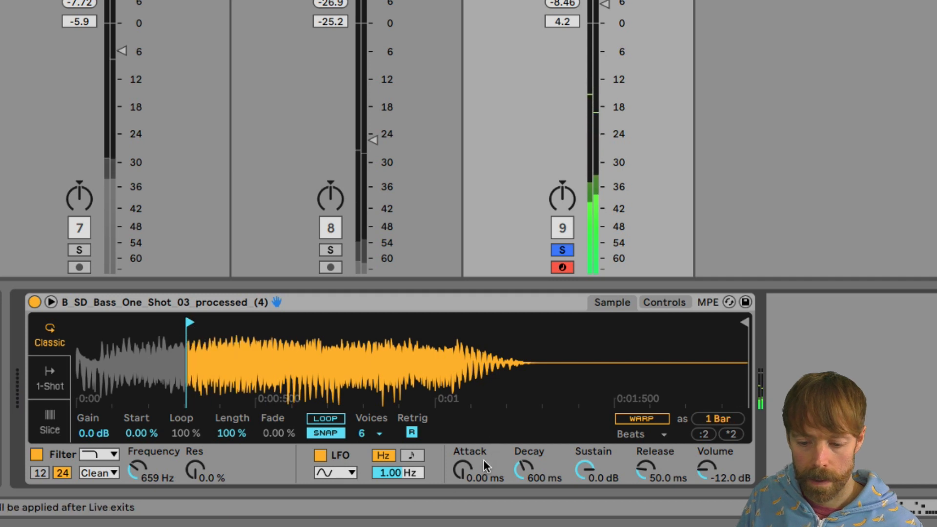
mouse_move(292, 364)
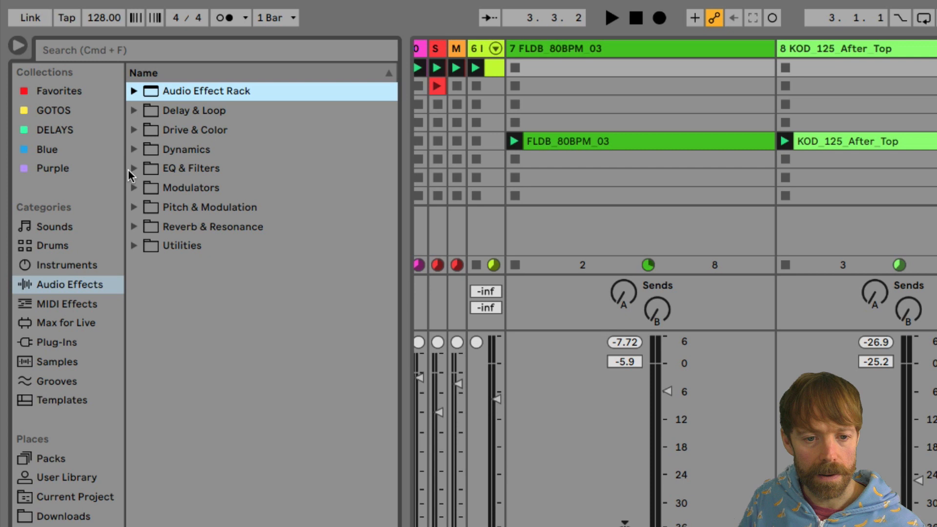
mouse_move(188, 183)
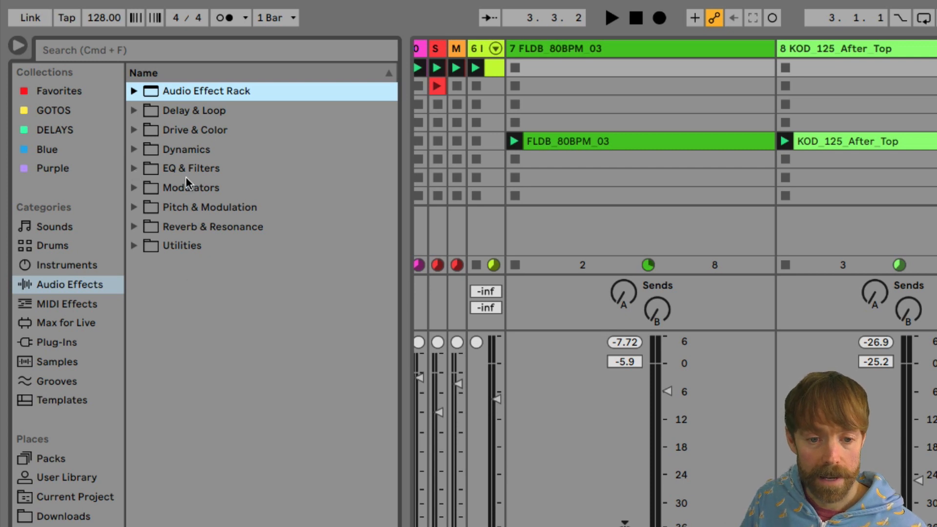
Expand the Modulators folder under Audio Effects to reveal Envelope Follower, LFO and Shaper
click(133, 188)
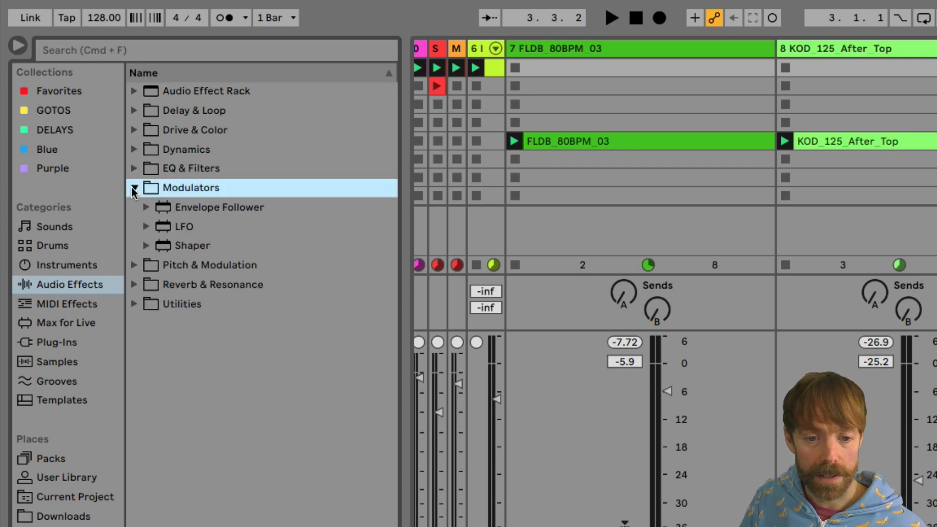
mouse_move(282, 251)
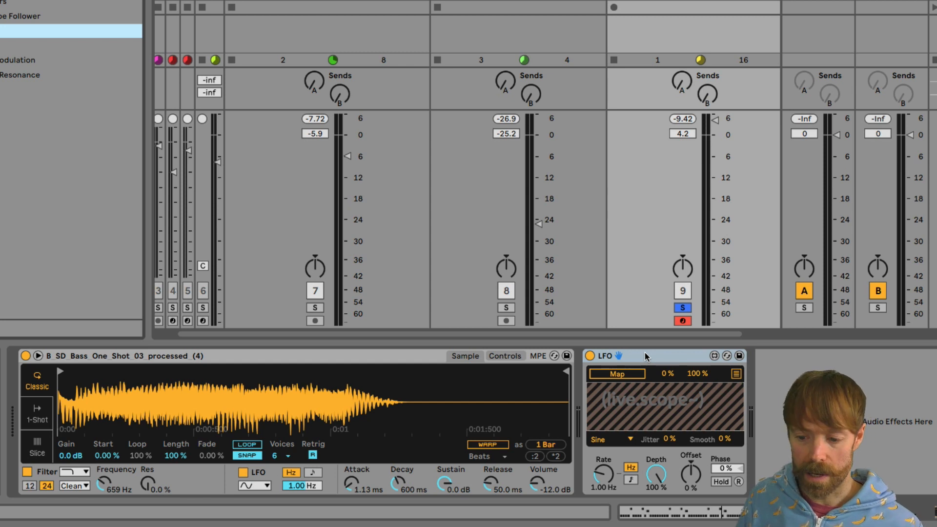
mouse_move(643, 181)
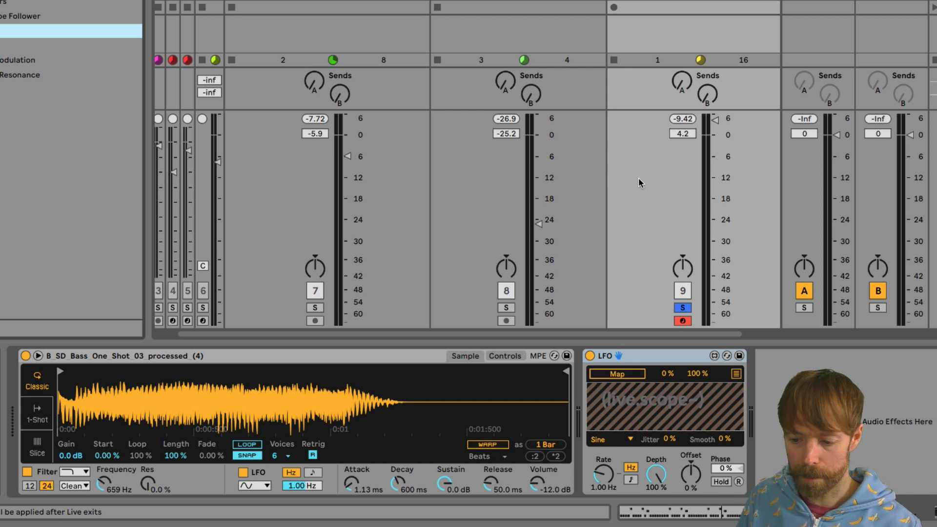
mouse_move(614, 377)
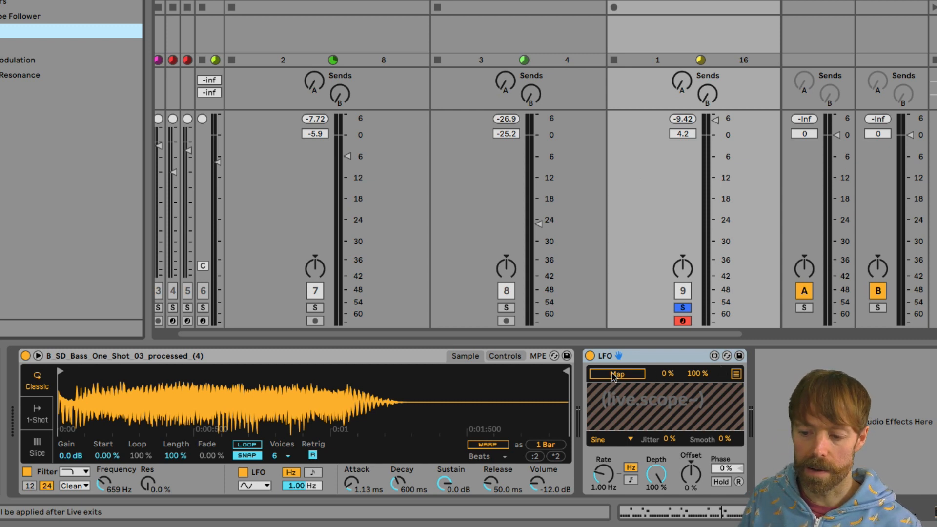
mouse_move(602, 341)
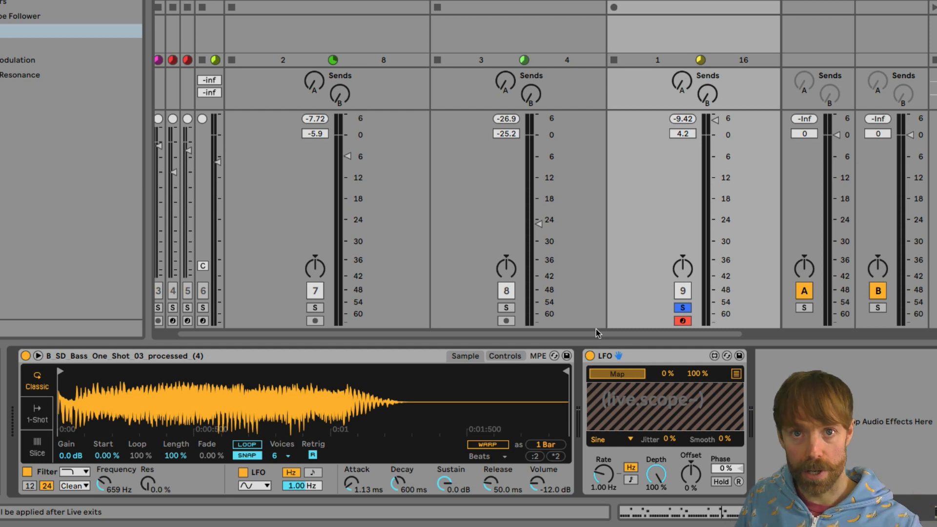
mouse_move(136, 417)
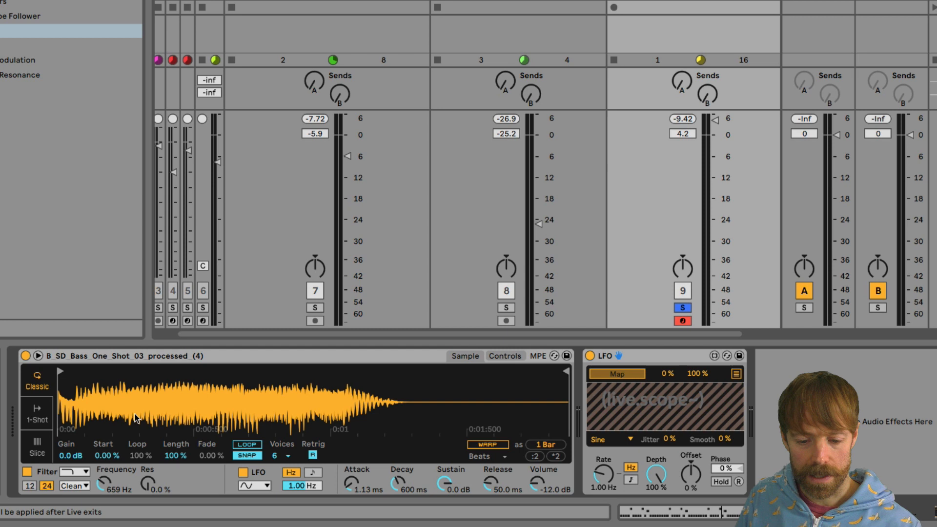
mouse_move(102, 460)
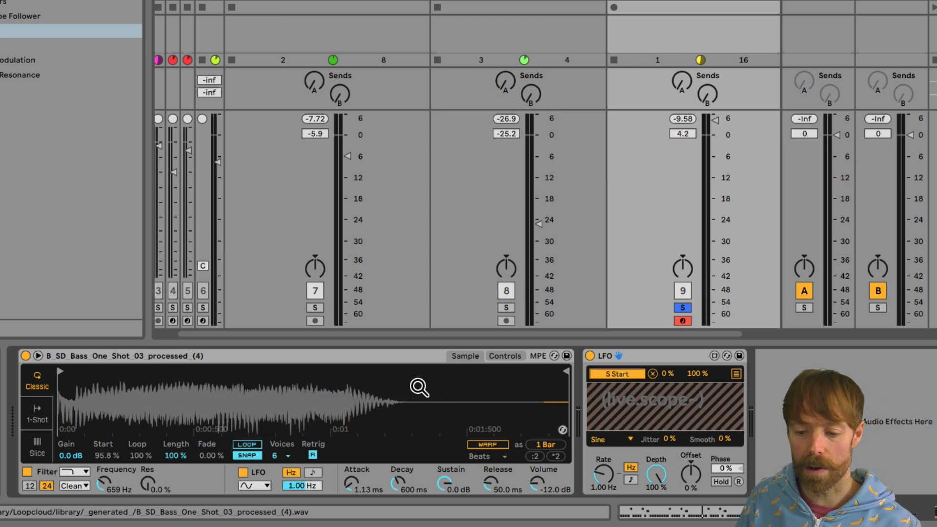
mouse_move(432, 391)
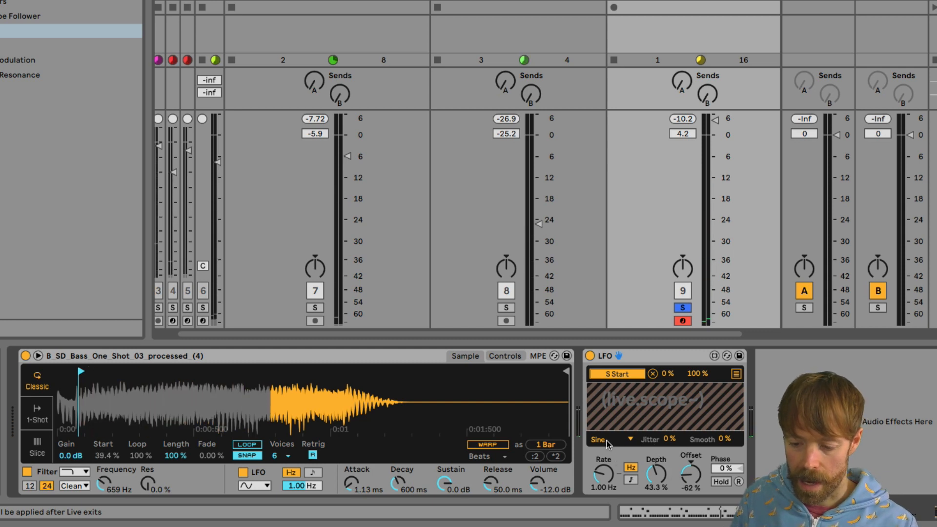
Choose the Random waveform shape for the LFO
click(605, 439)
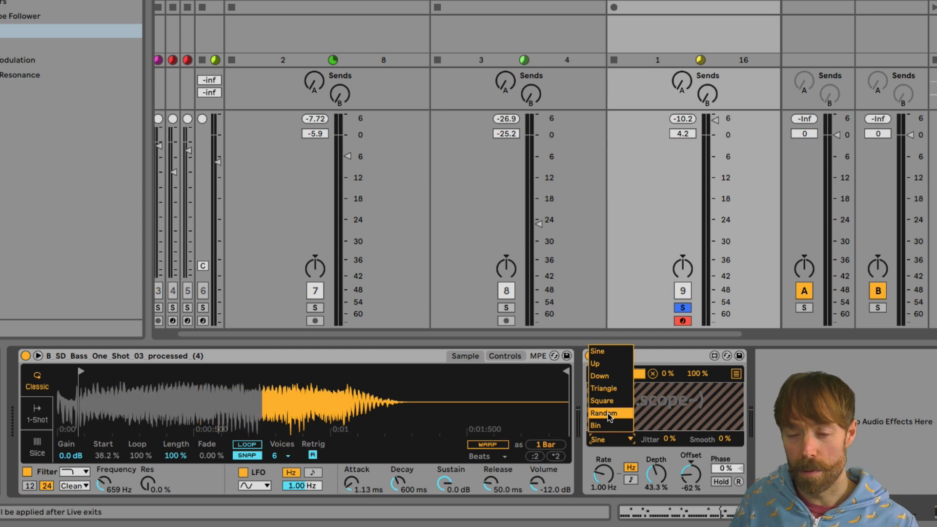
click(605, 413)
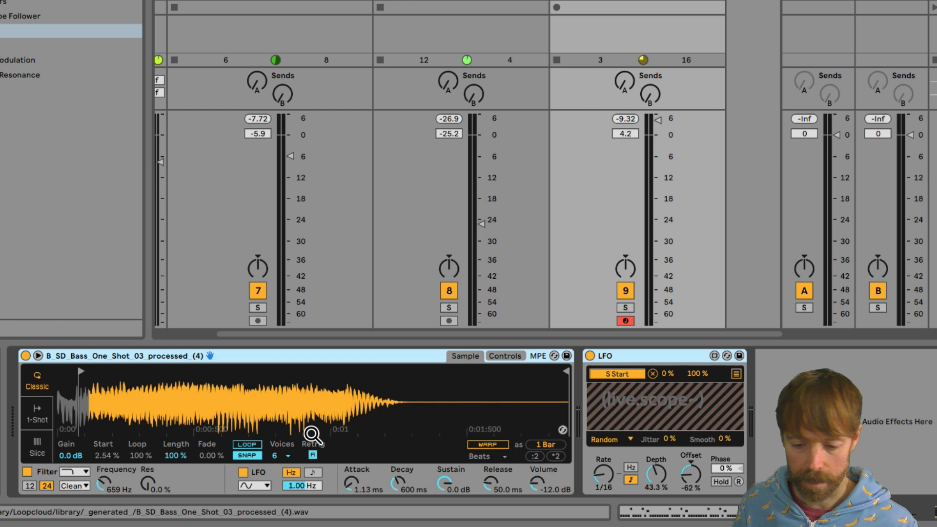
Group the bass instrument into an Instrument Rack and begin mapping parameters to macros
right_click(275, 356)
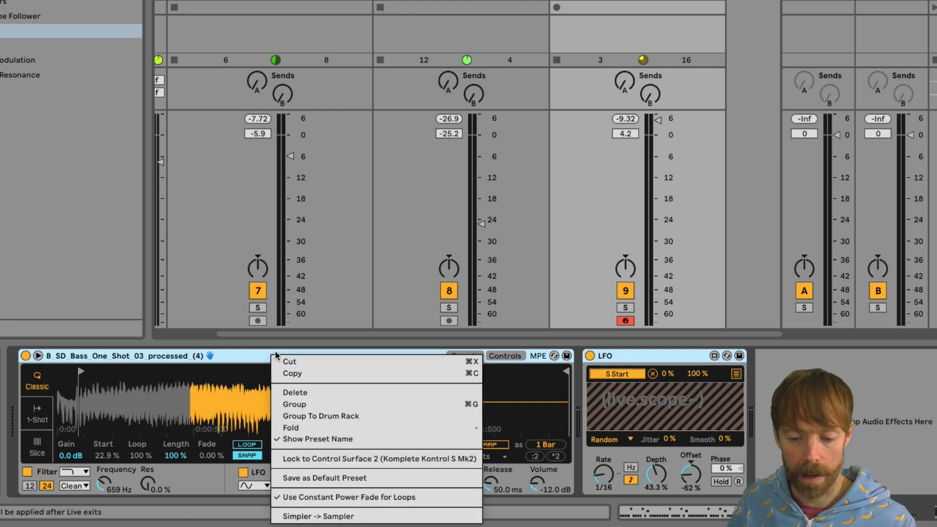
mouse_move(293, 404)
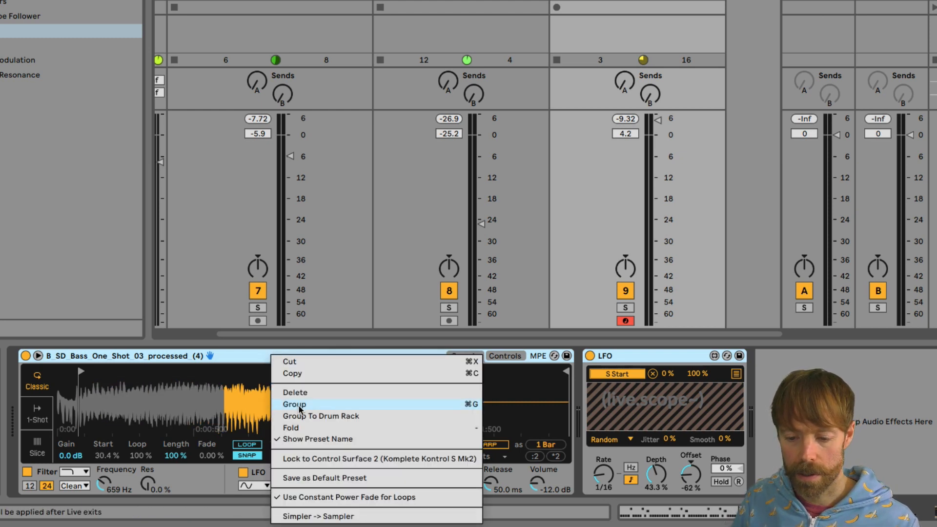
click(318, 515)
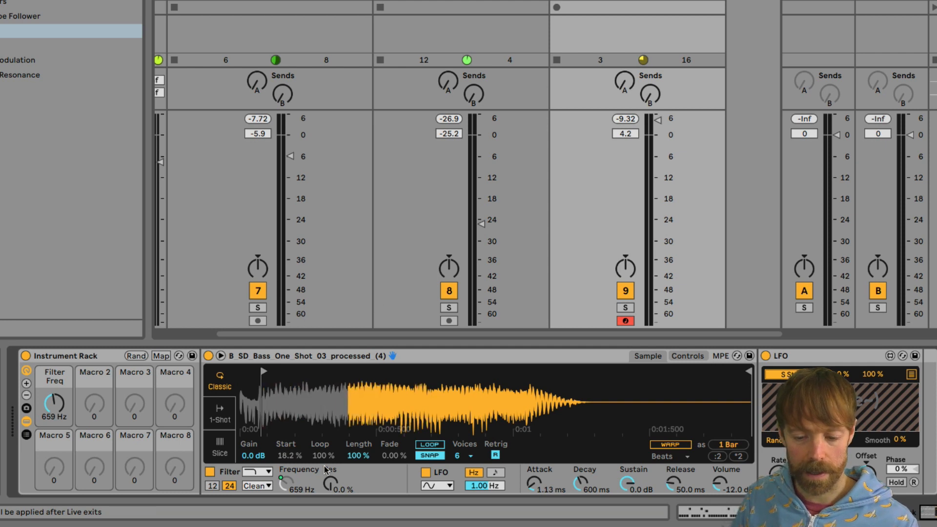
right_click(328, 484)
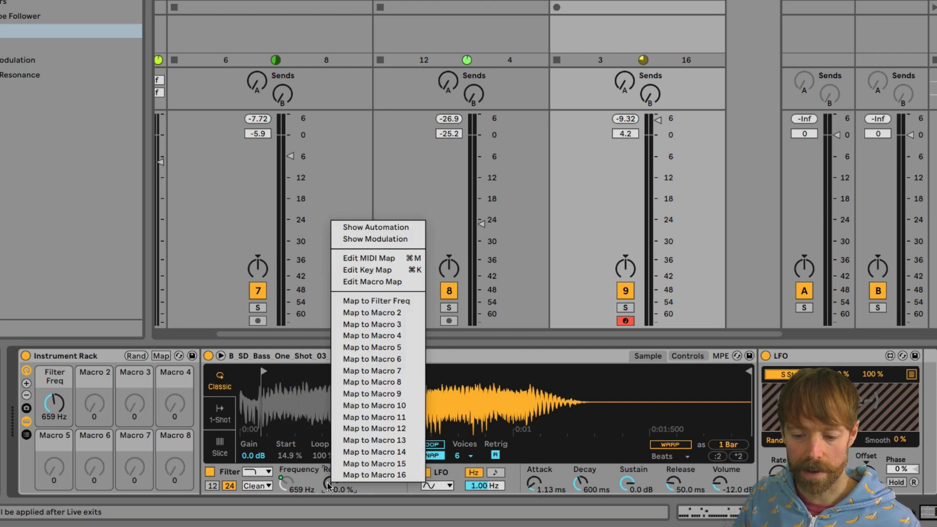
mouse_move(379, 474)
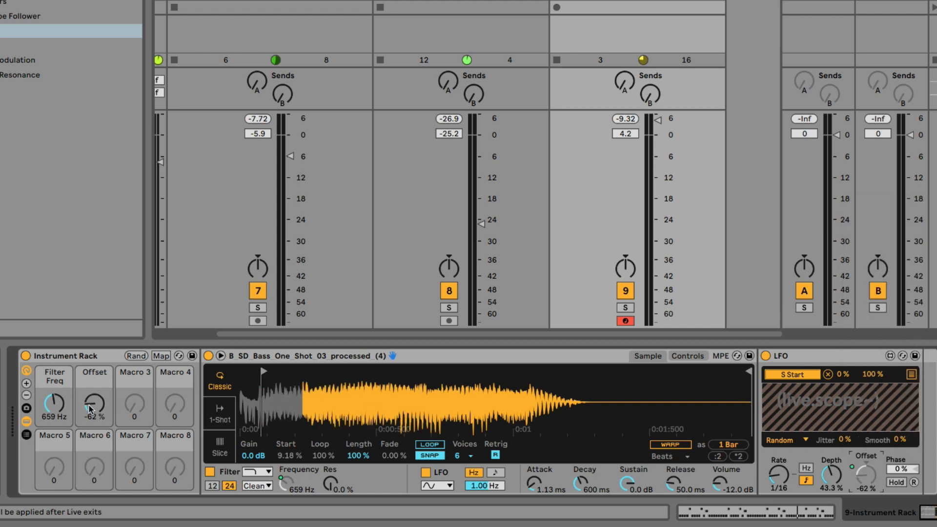
drag(285, 418, 285, 431)
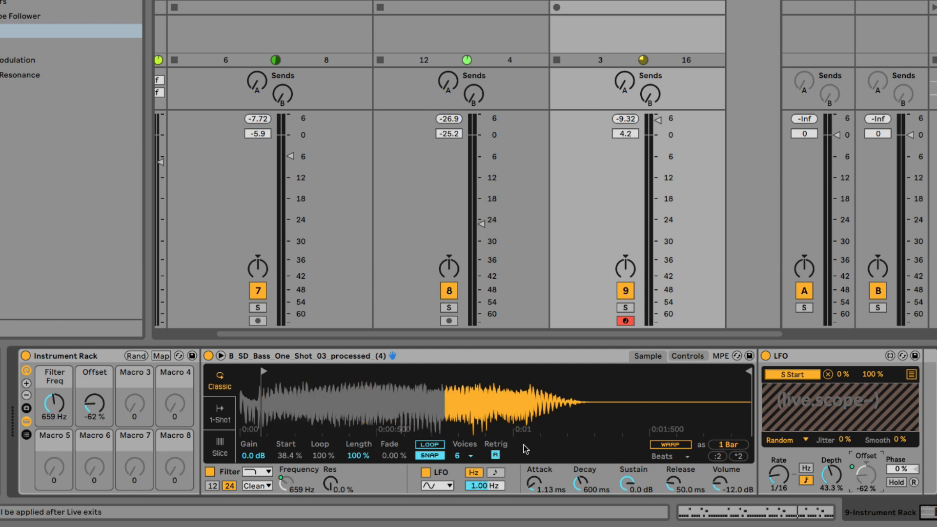
Map filter velocity amount to Macro 3 and LFO depth to Macro 4
click(687, 355)
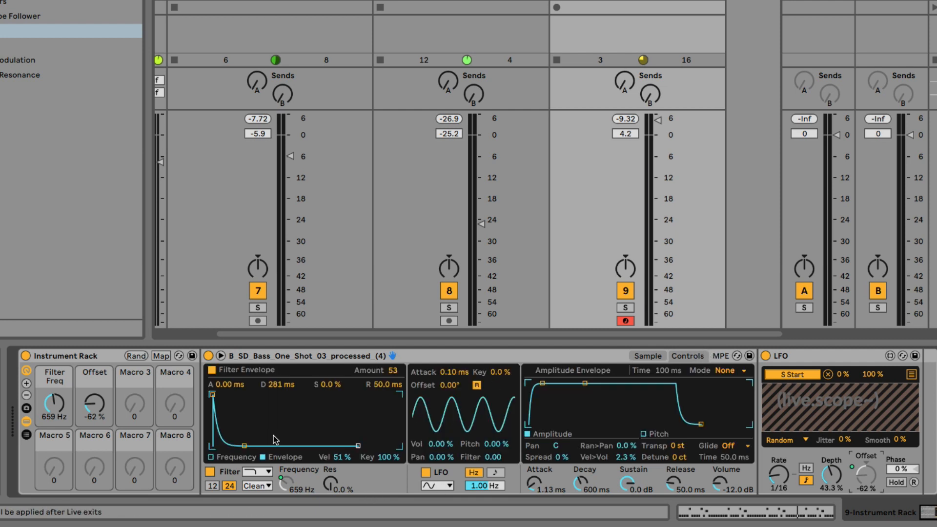
right_click(338, 457)
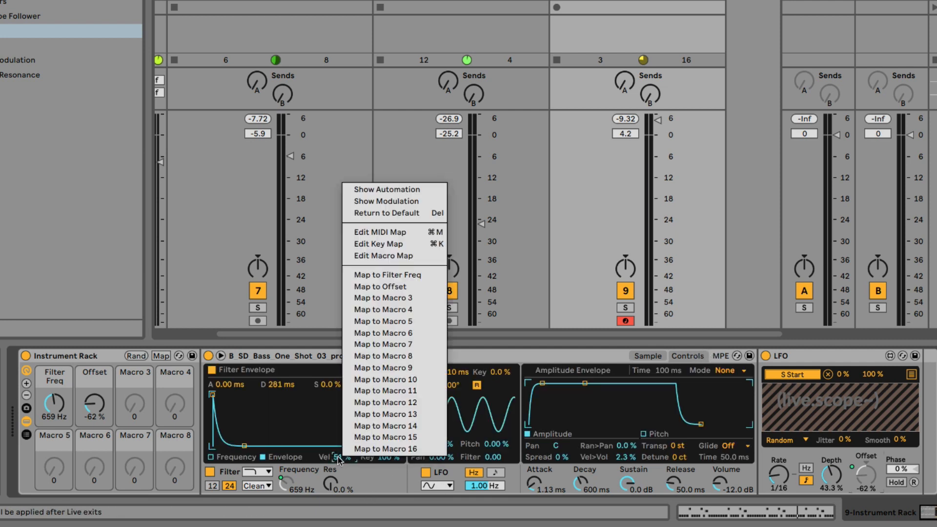
click(383, 298)
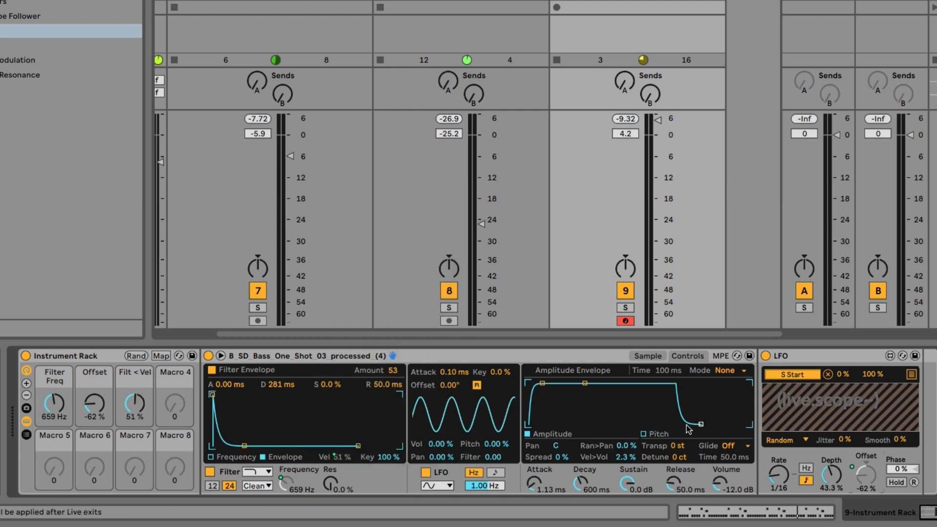
right_click(830, 476)
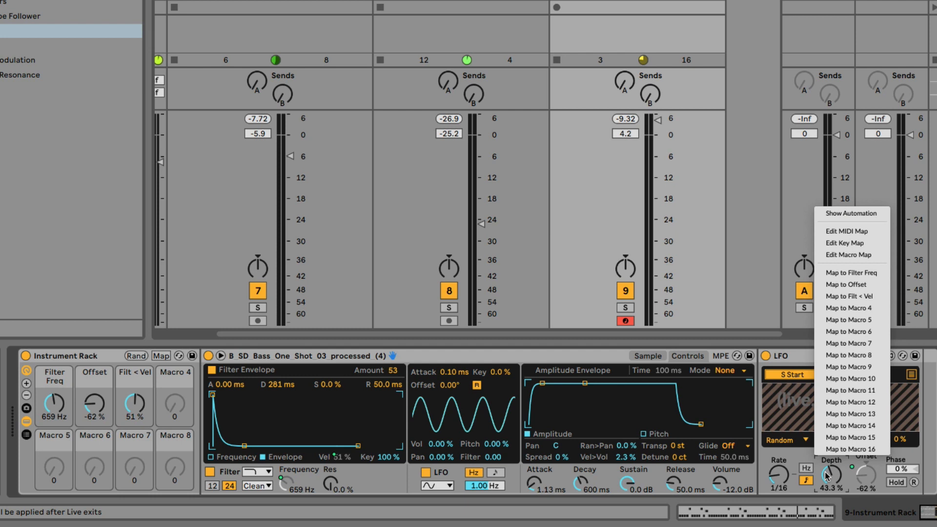
click(846, 307)
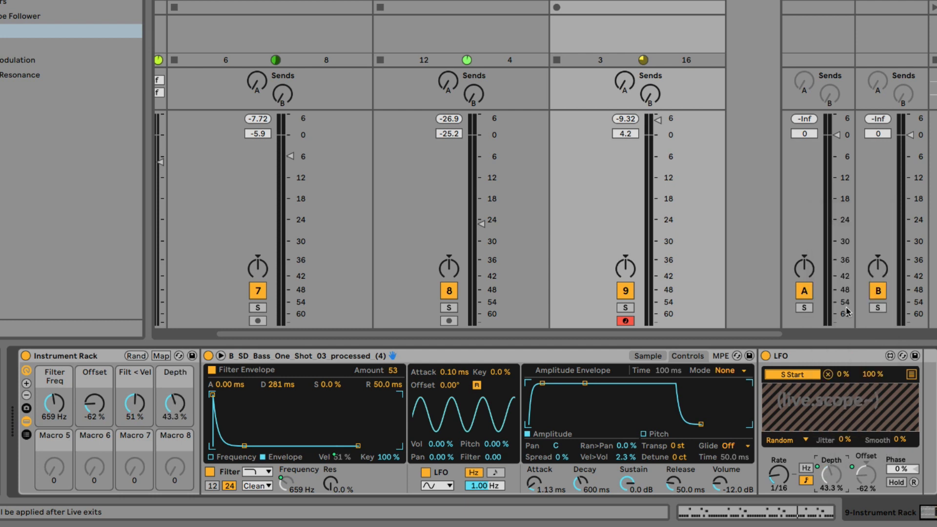
mouse_move(835, 430)
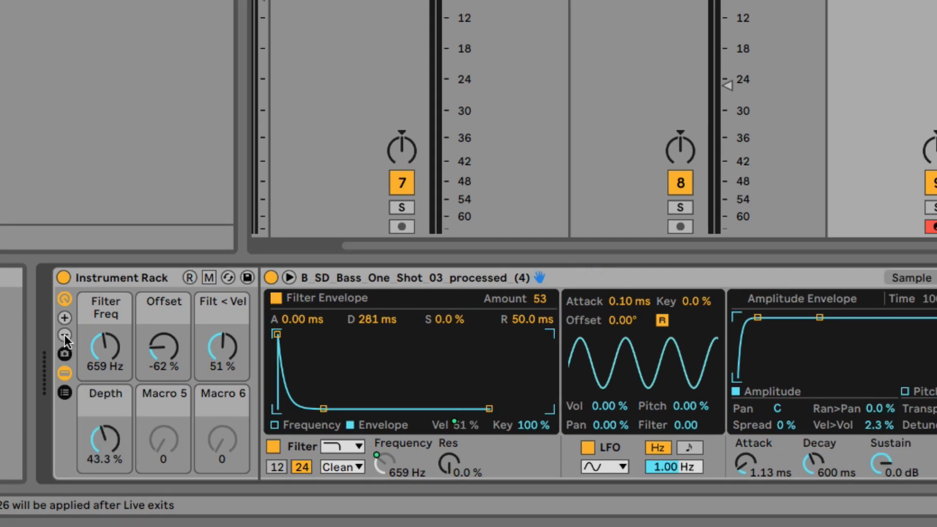
Reduce the rack's visible macros to the four mapped ones
click(65, 335)
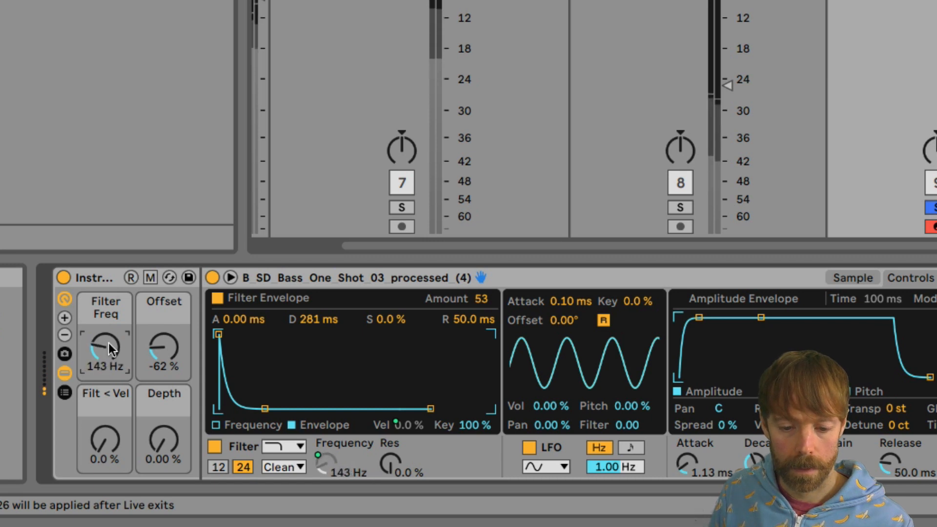
mouse_move(269, 299)
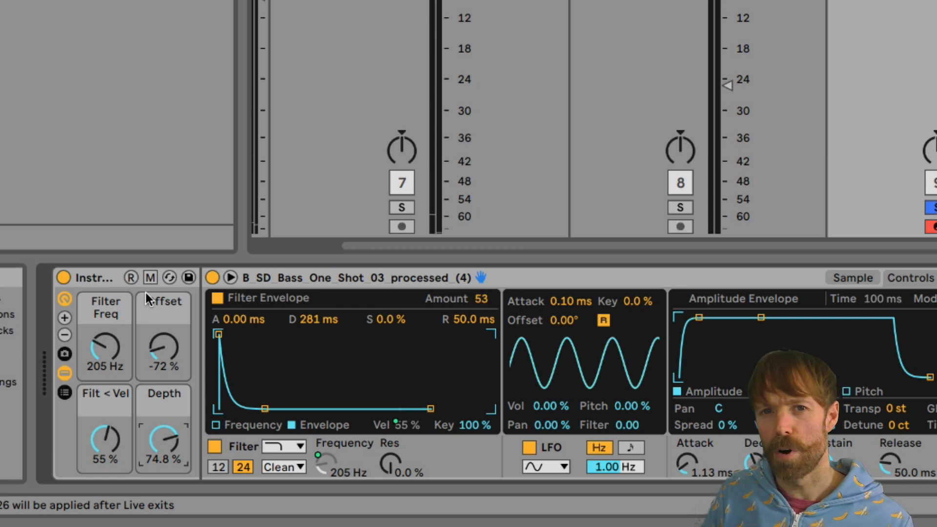
mouse_move(123, 289)
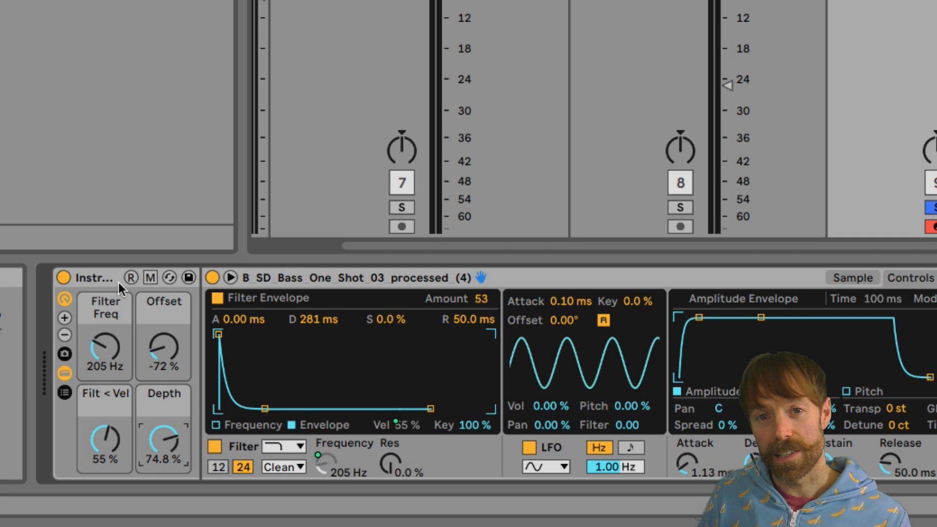
mouse_move(107, 284)
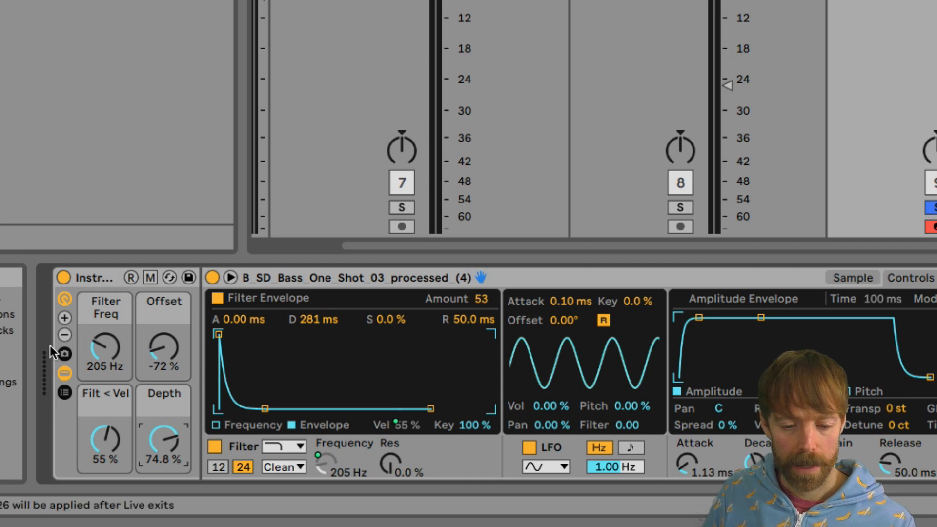
Capture a macro variation named MAIN, then raise the Offset macro to -31%
click(65, 353)
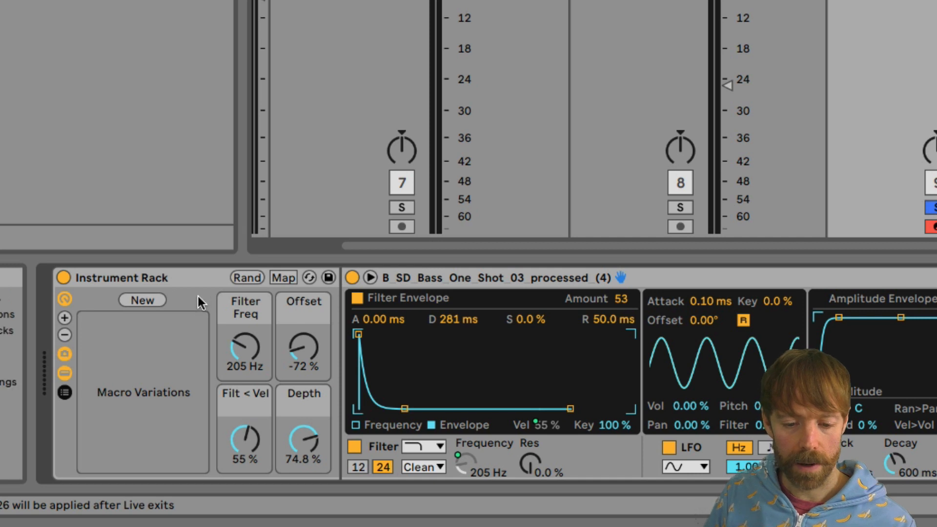
click(143, 299)
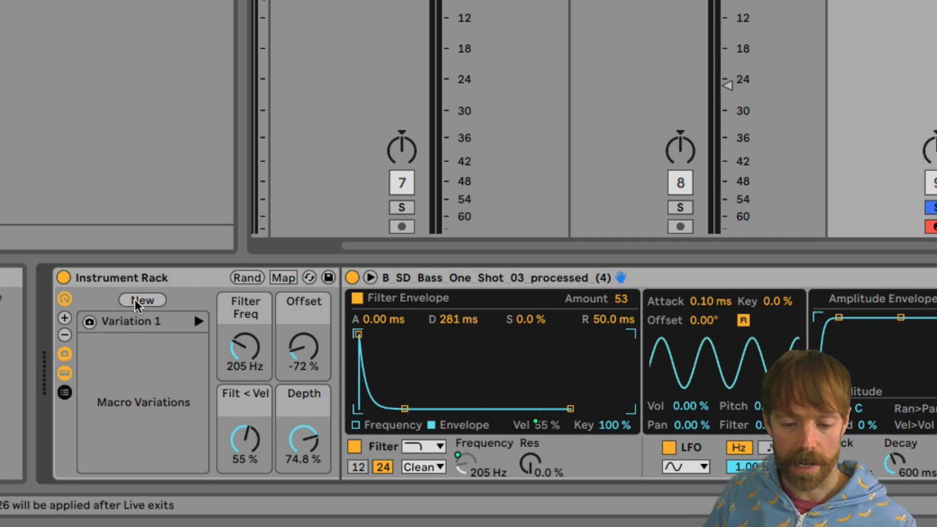
mouse_move(138, 333)
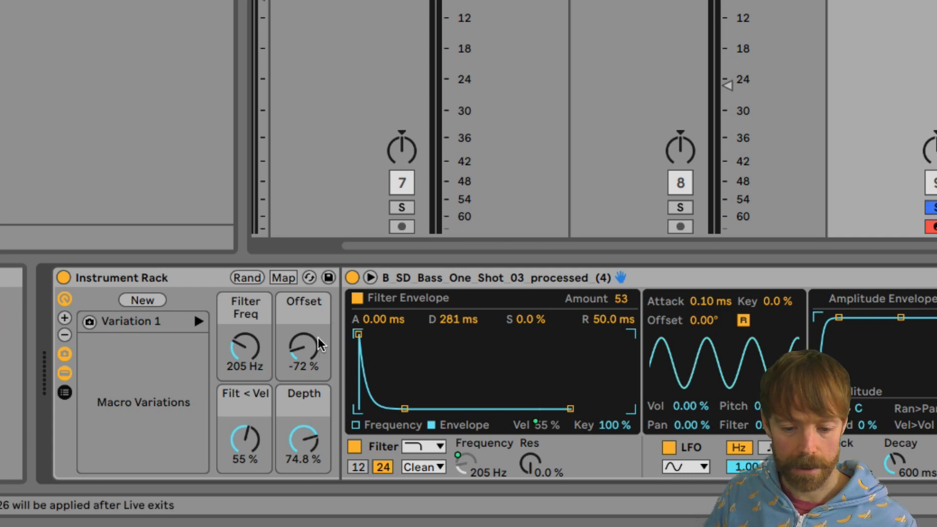
mouse_move(144, 335)
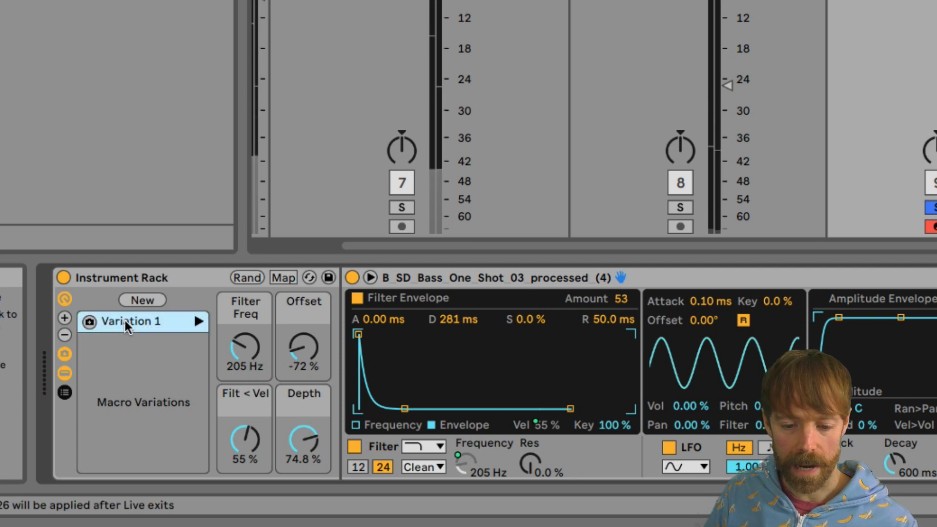
double_click(131, 321)
text(MAIN)
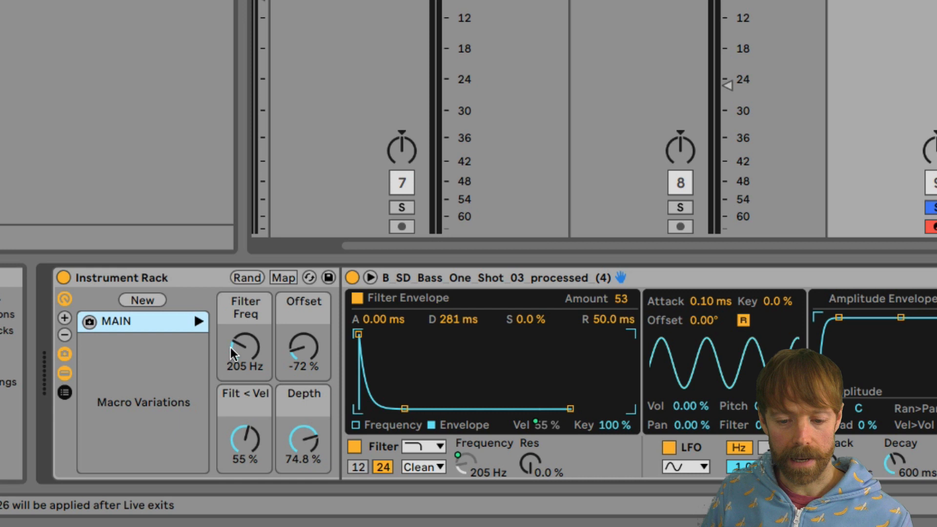
mouse_move(245, 352)
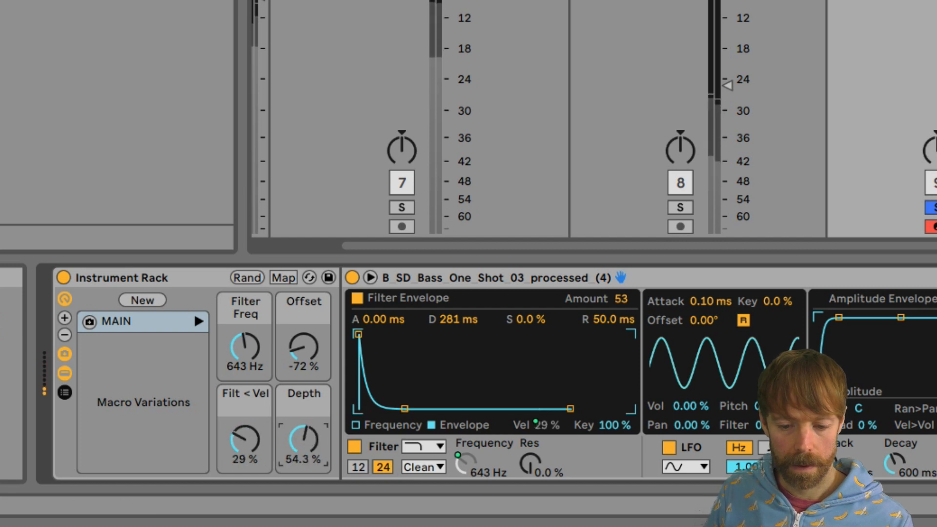
drag(302, 348, 302, 323)
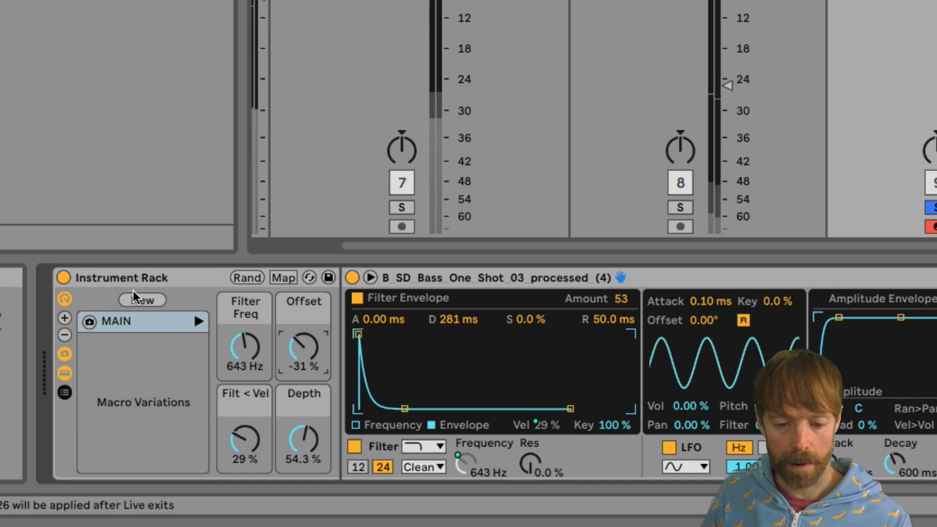
Store a second macro variation and rename it FILL
click(142, 300)
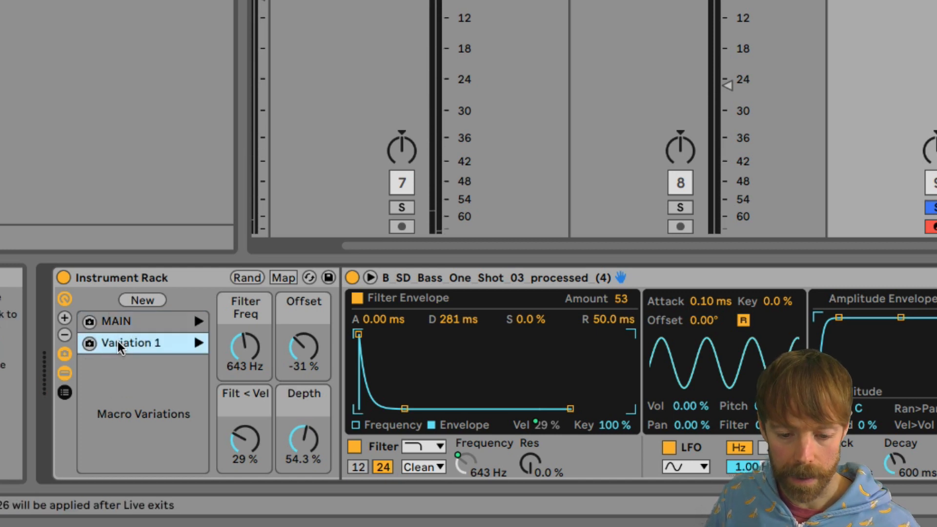
right_click(126, 342)
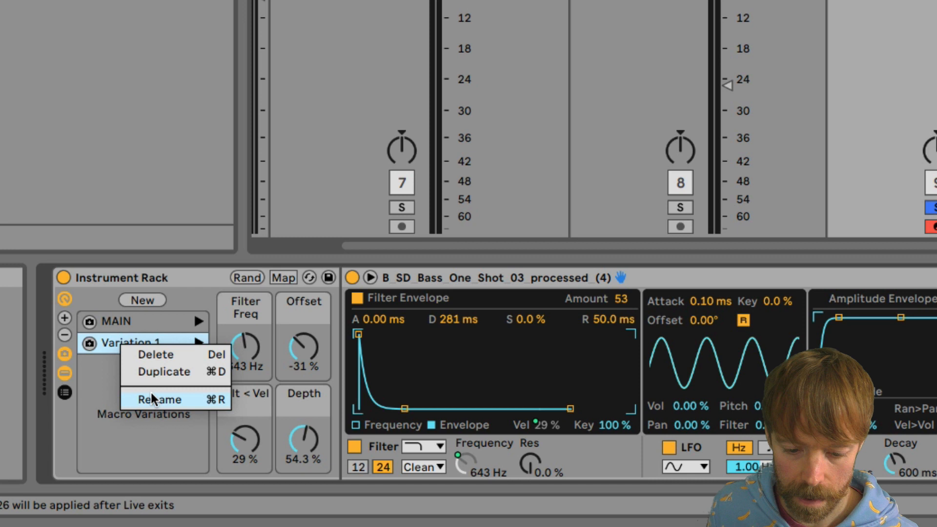
click(158, 399)
text(FILL)
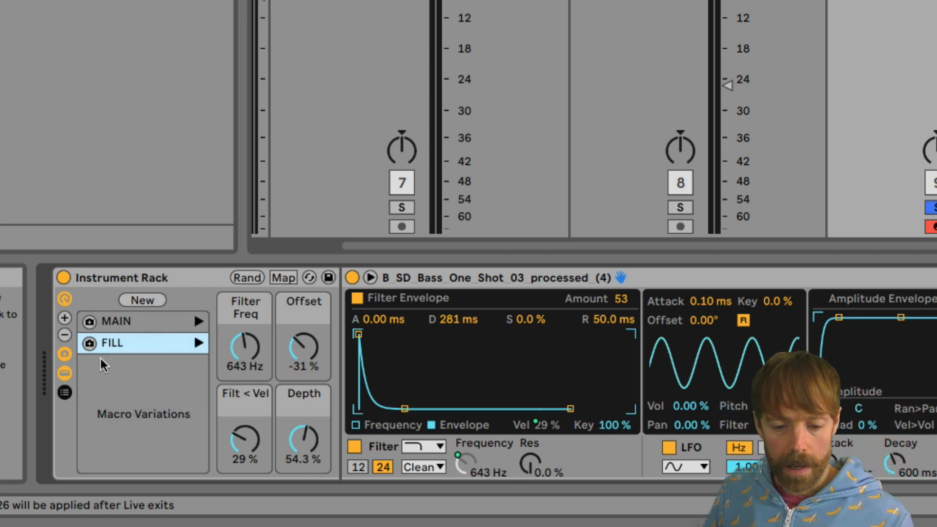
Store a third macro variation and rename it FILL 2
click(143, 299)
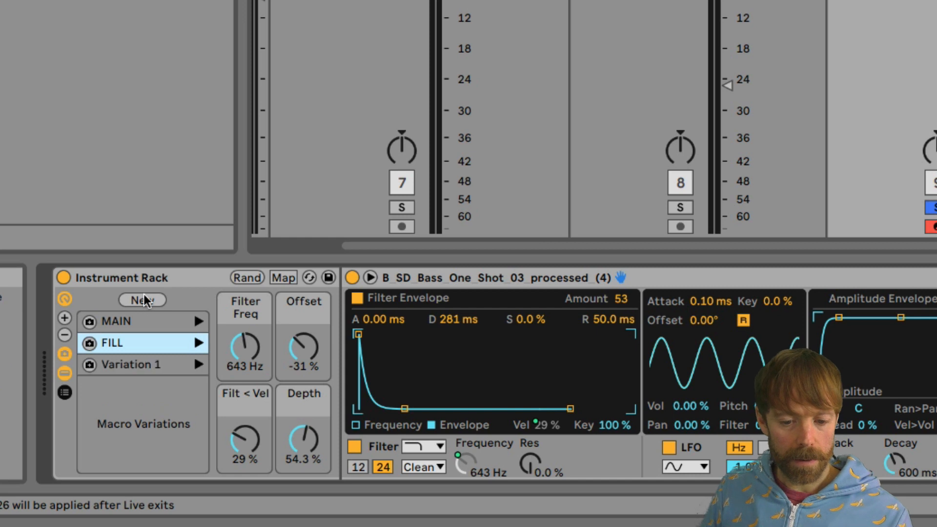
click(130, 364)
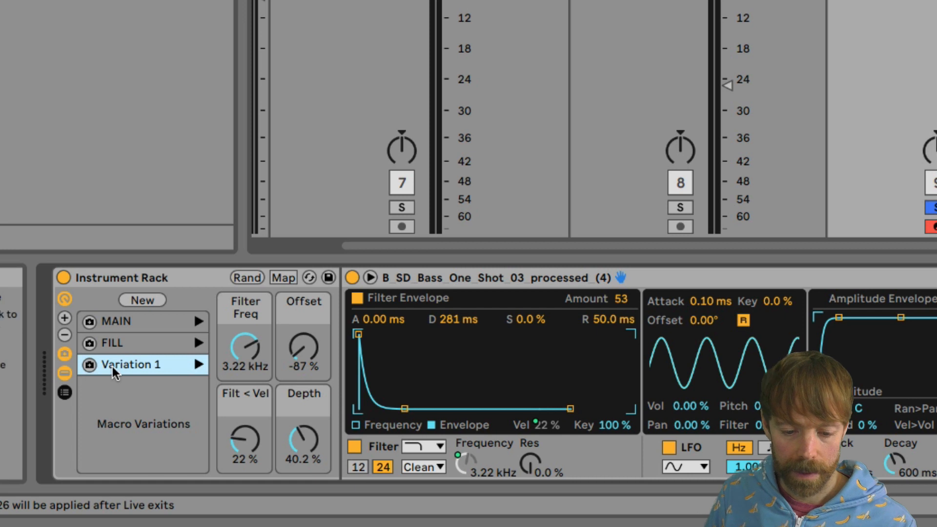
right_click(127, 364)
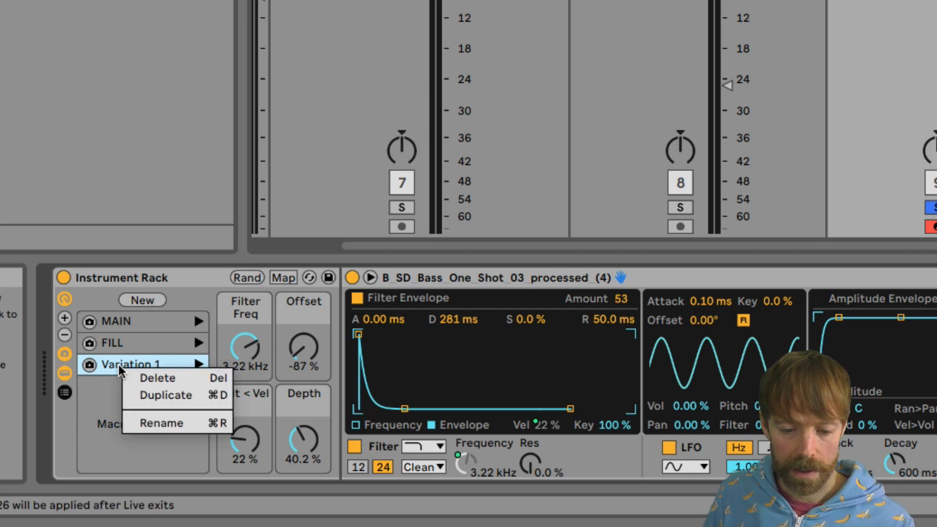
click(161, 422)
text(FILL 2)
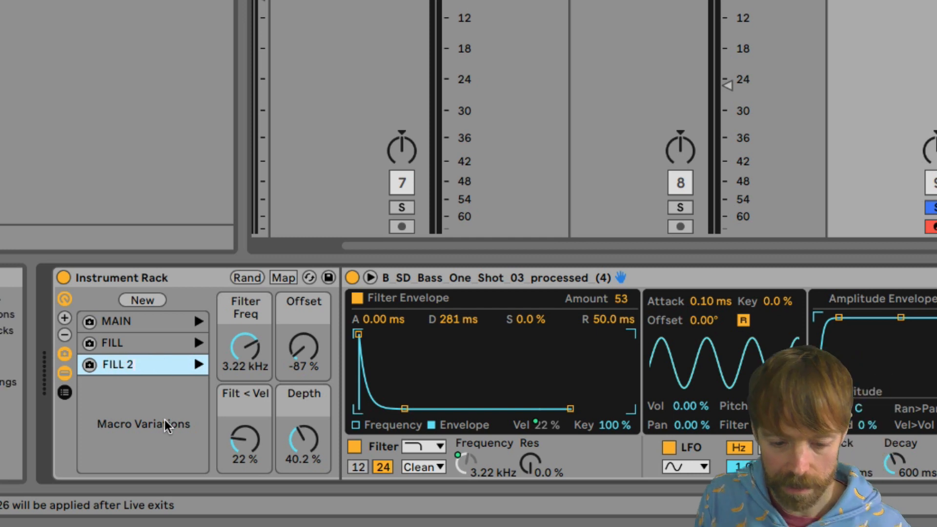
mouse_move(197, 320)
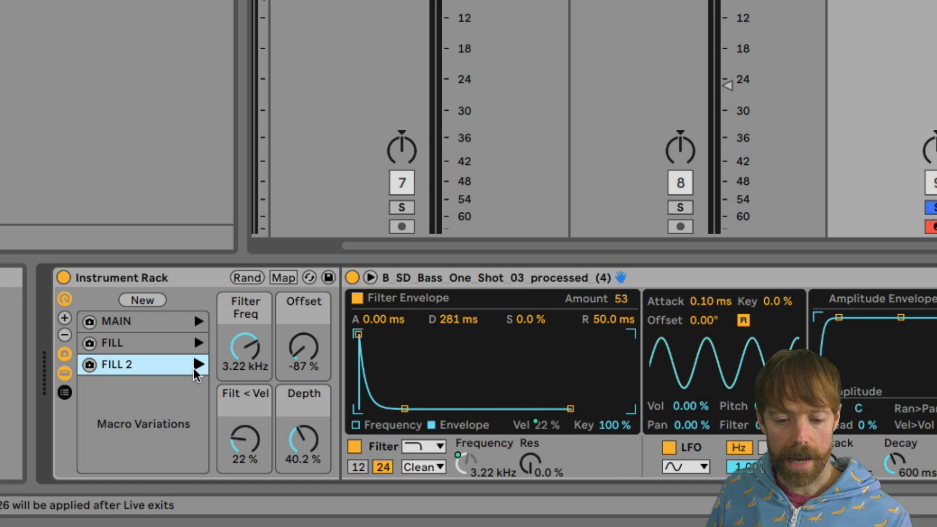
mouse_move(101, 333)
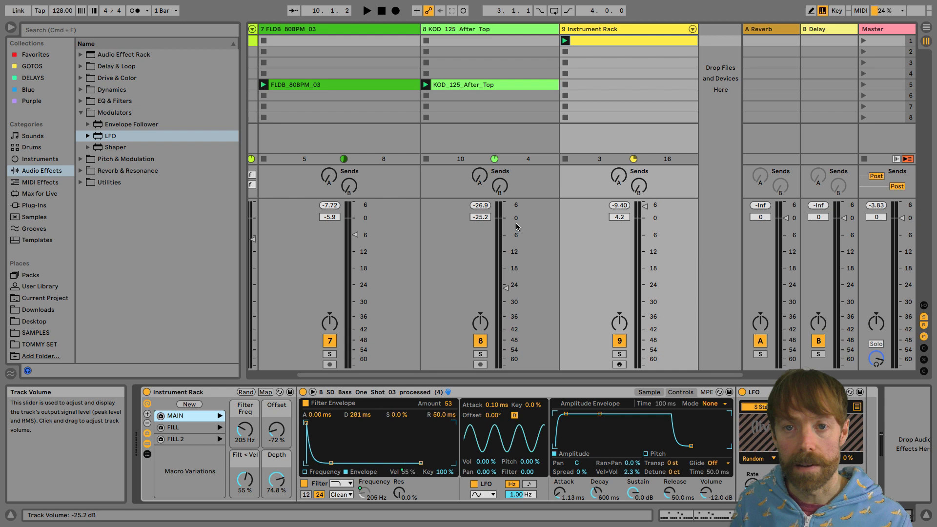
Map computer key V to recall the selected macro variation via Key Map mode, then leave it
click(835, 9)
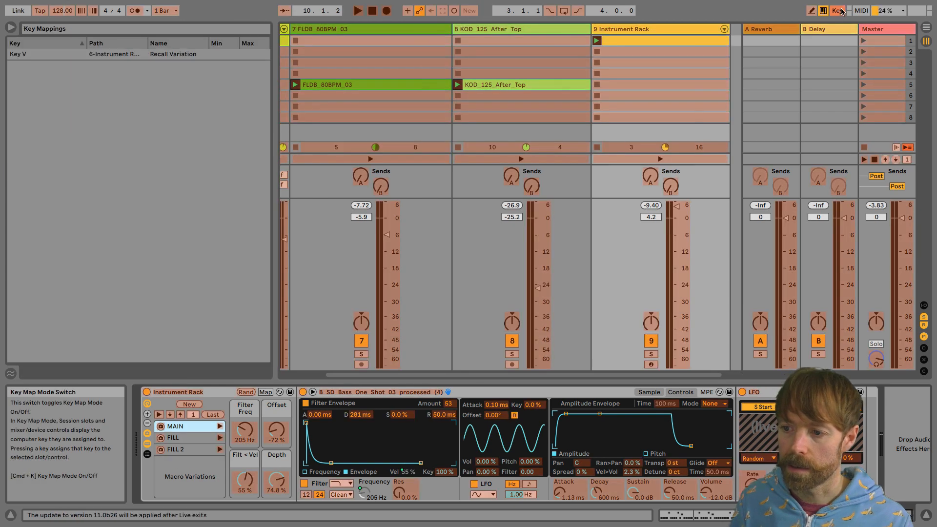
click(836, 10)
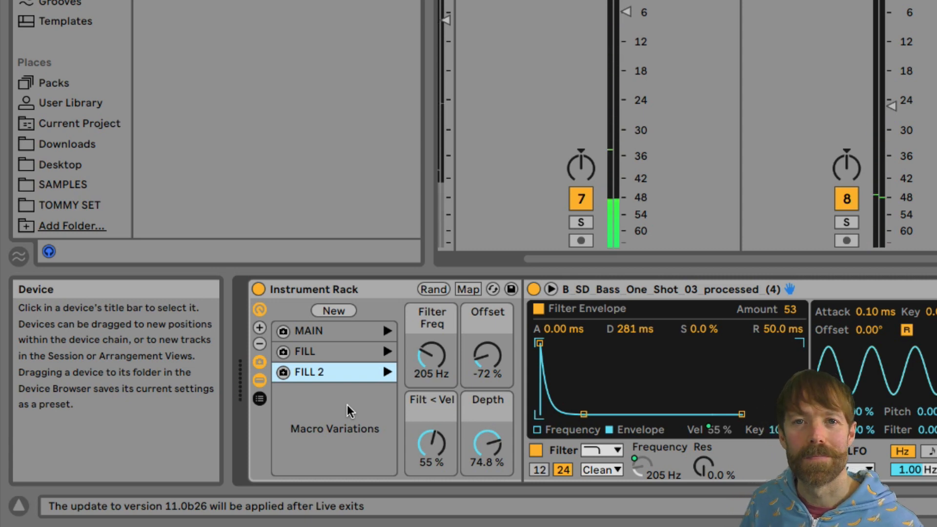
key(Tab)
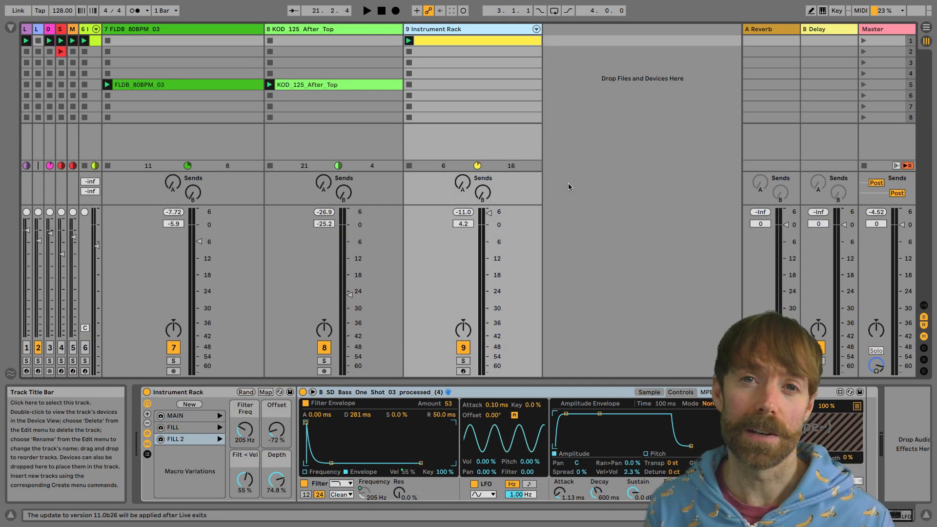